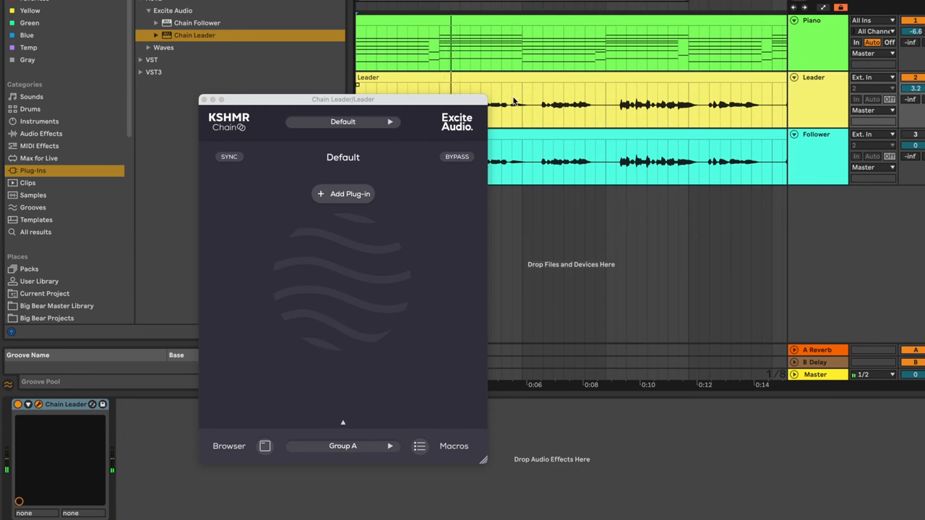
# - Search 'pro-q' and load FabFilter Pro-Q 3 as the leader chain's first plug-in
pyautogui.moveTo(343, 98); pyautogui.dragTo(185, 88)
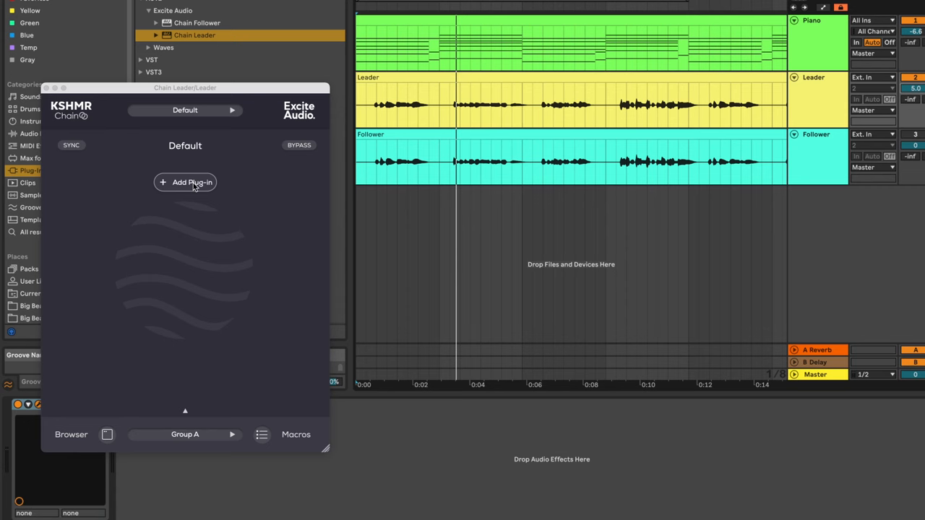
pyautogui.click(185, 183)
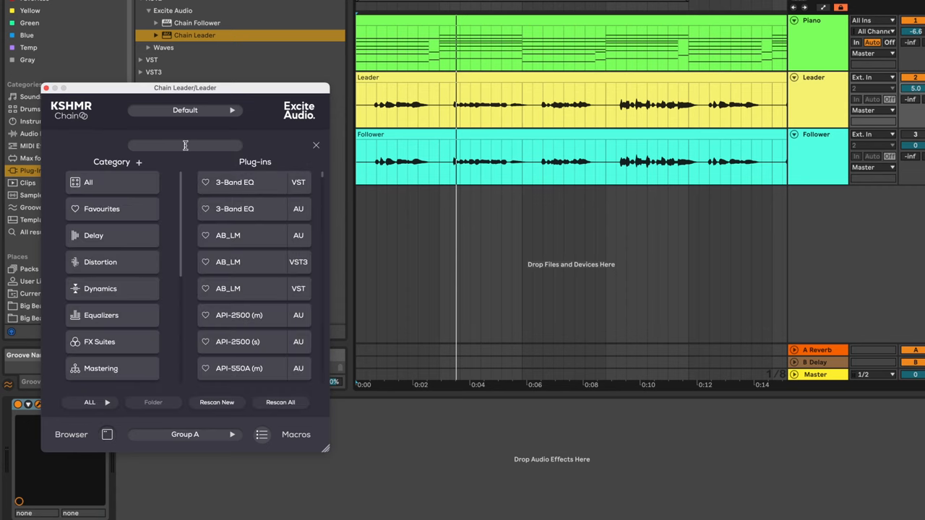
pyautogui.write('pro-q')
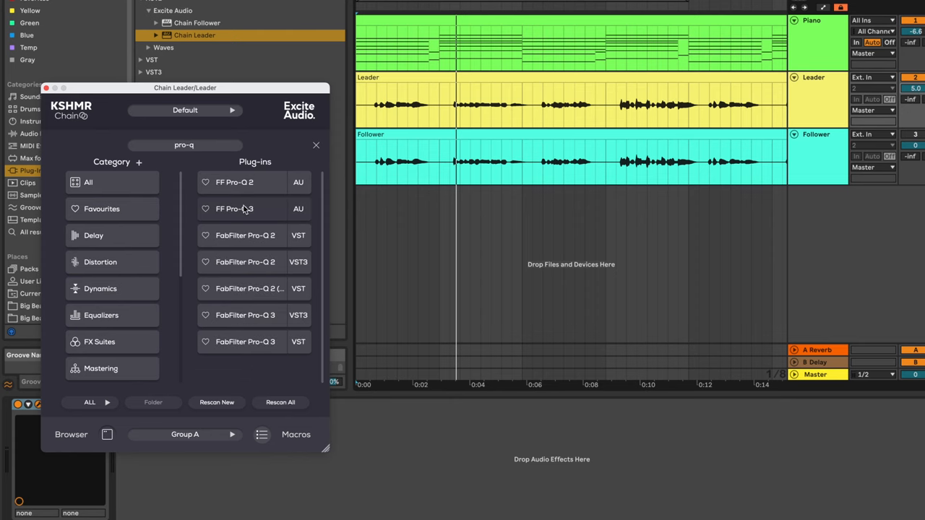
pyautogui.doubleClick(234, 208)
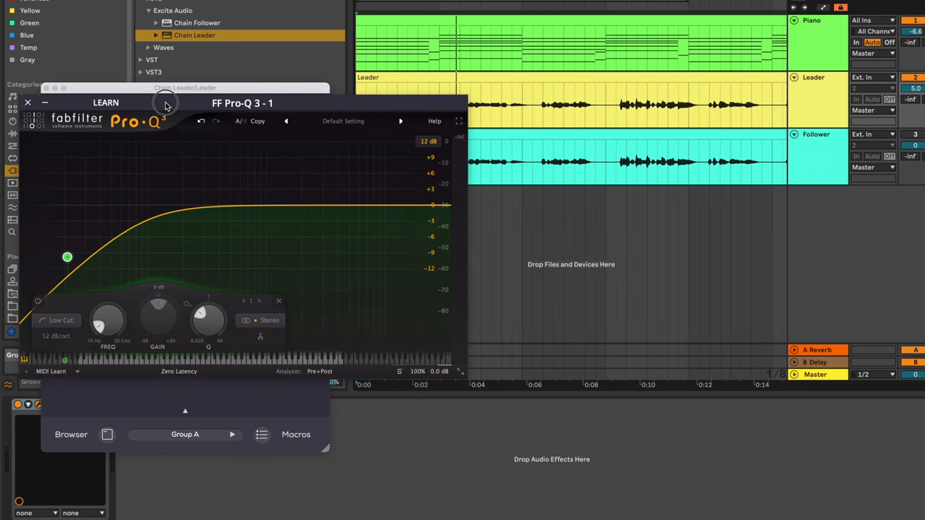
# - Compare the follower chain and shift the low-cut frequency on the leader's Pro-Q 3
pyautogui.click(193, 23)
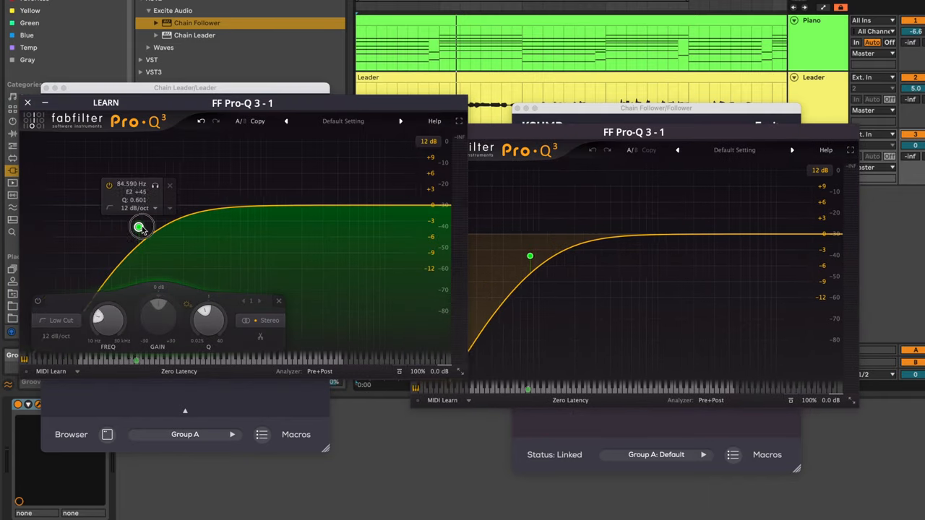
pyautogui.moveTo(142, 229); pyautogui.dragTo(159, 237)
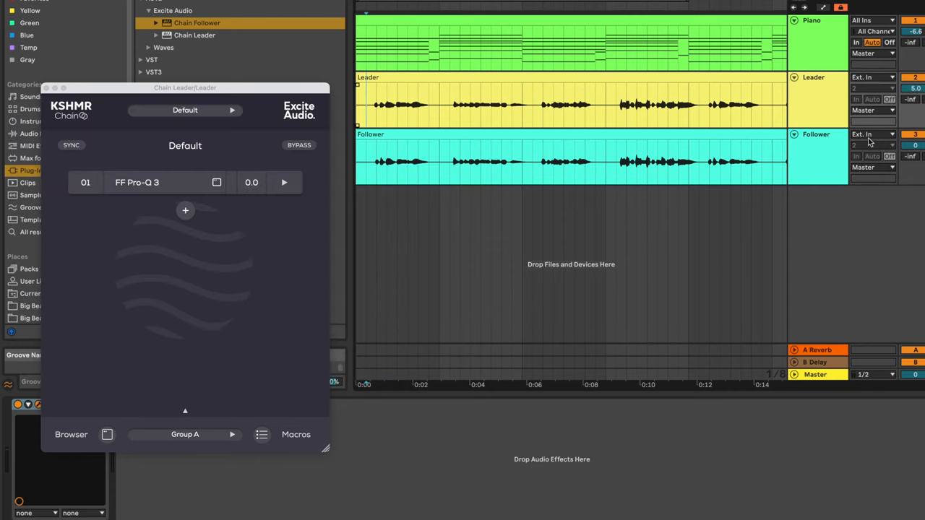
# - Set band 1 to Low Cut and add a ~4 dB high boost near 14.4 kHz
pyautogui.doubleClick(137, 182)
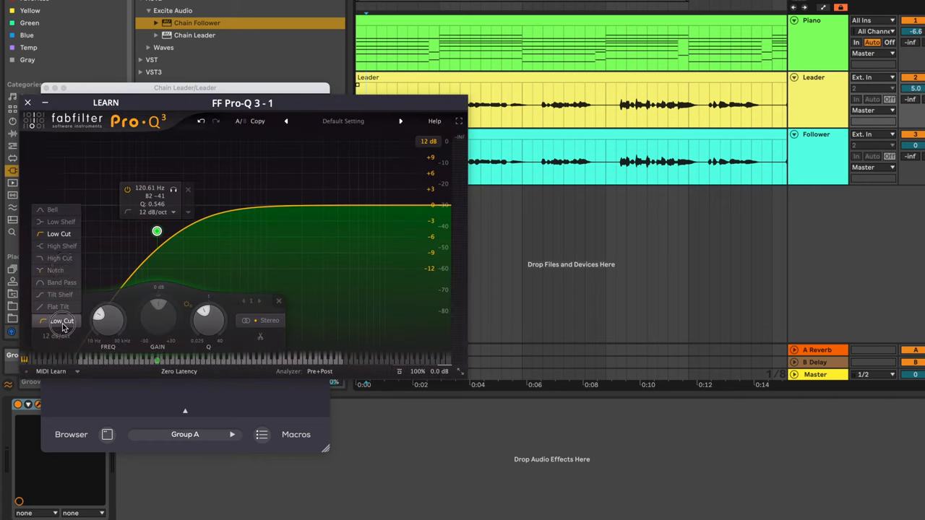
pyautogui.click(61, 336)
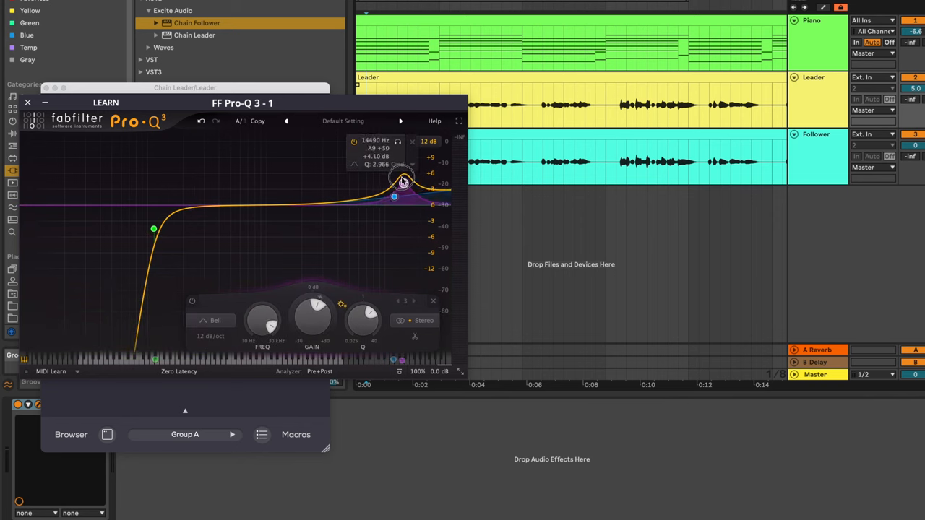
pyautogui.moveTo(363, 321); pyautogui.dragTo(363, 336)
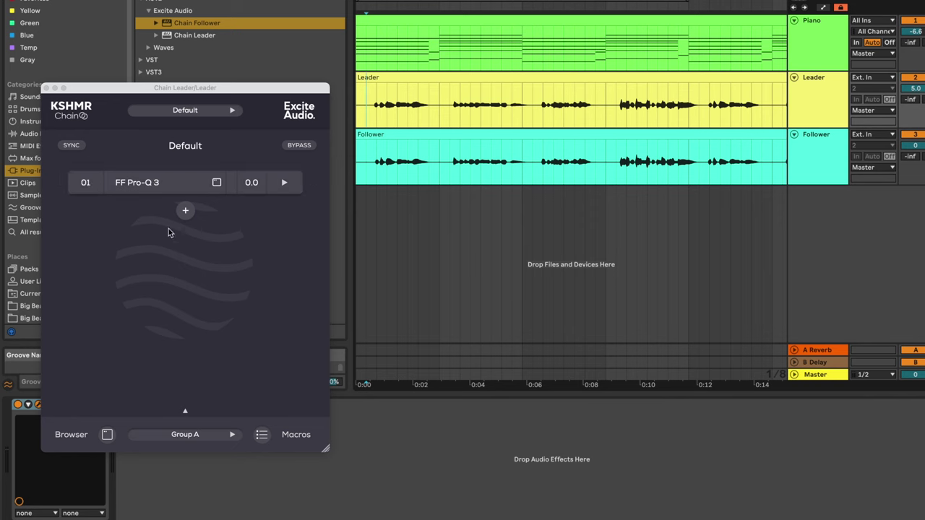
# - Search 'rvox' and add stereo RVox as slot 02, bringing up its compressor controls
pyautogui.click(185, 211)
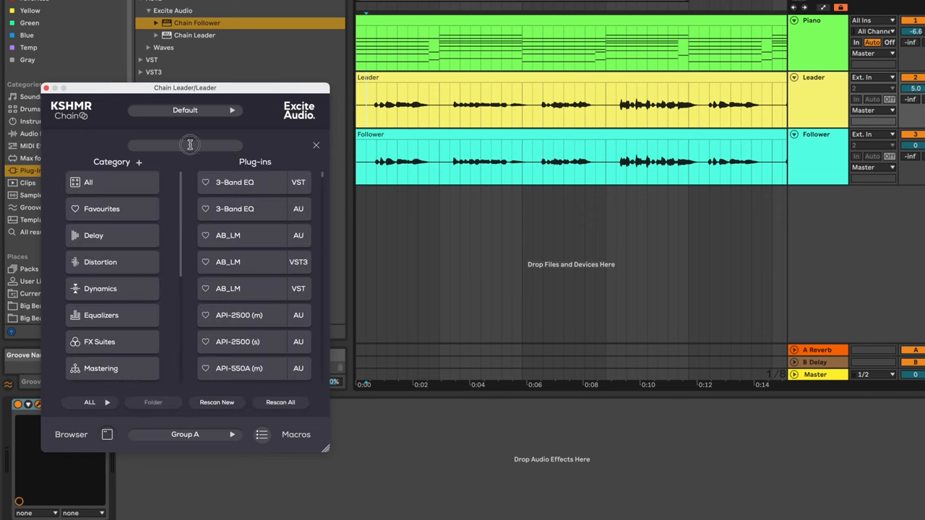
pyautogui.write('rvox')
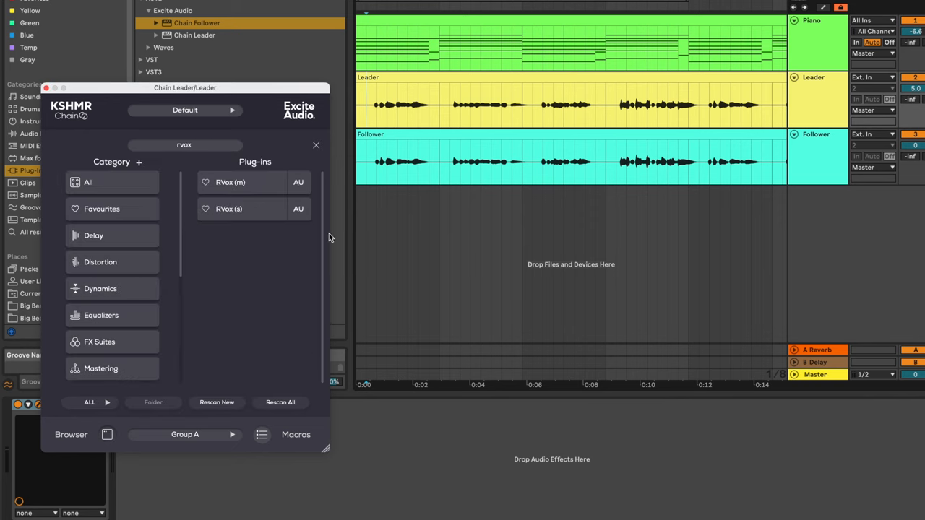
pyautogui.doubleClick(228, 209)
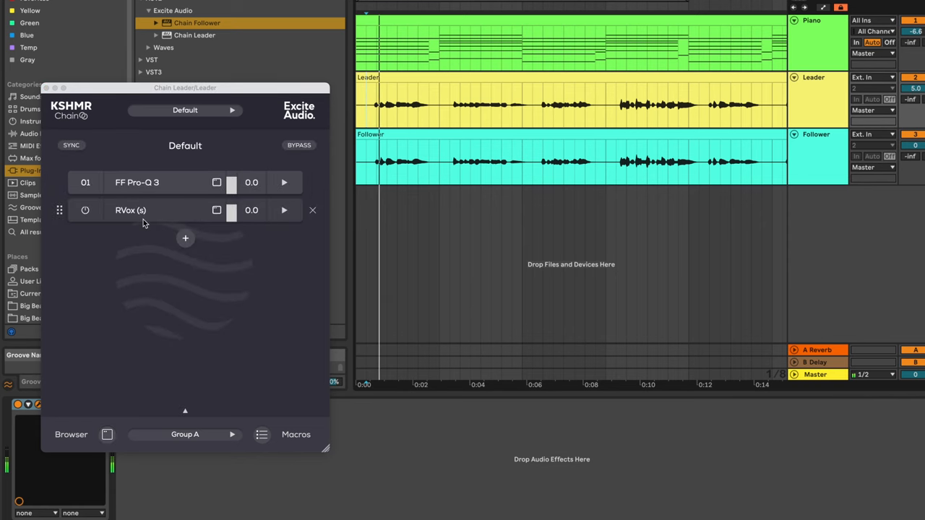
pyautogui.doubleClick(130, 211)
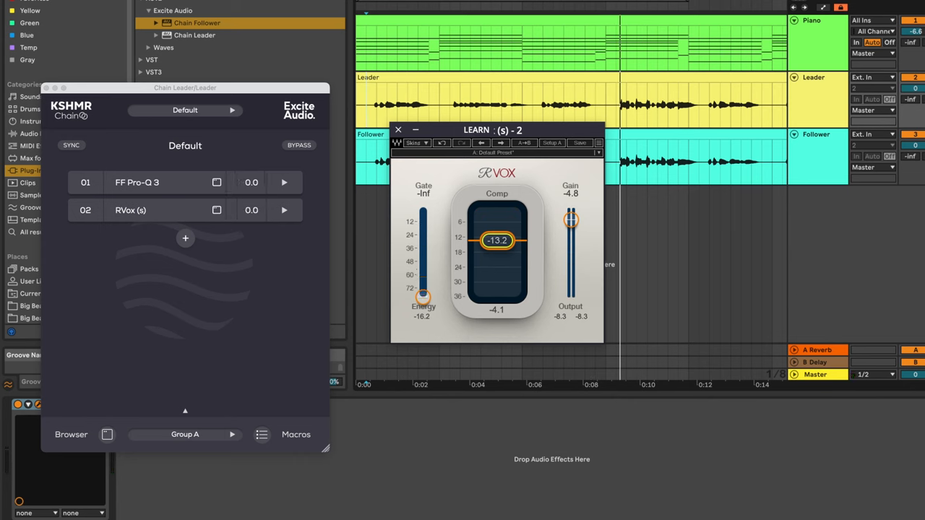
pyautogui.moveTo(185, 239)
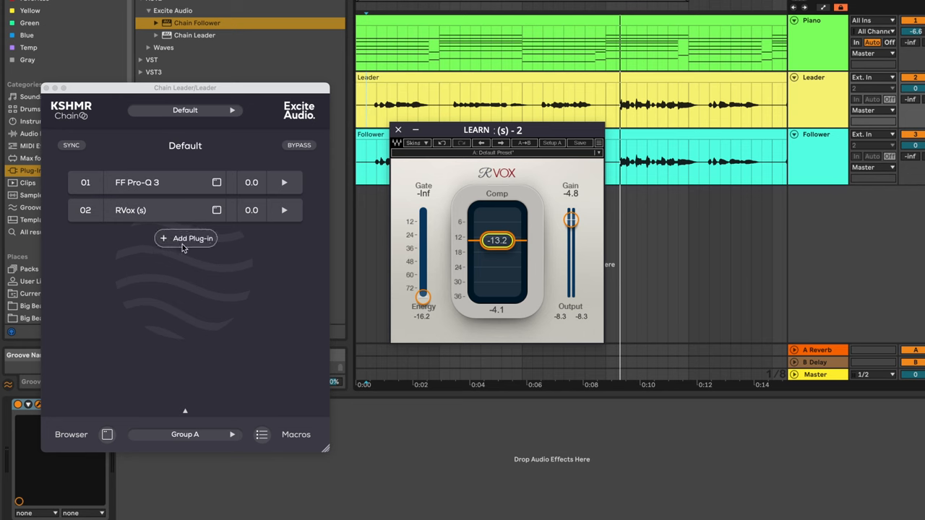
# - Search 'aut' and add Auto-Tune Pro, placing it in slot 01 above Pro-Q 3 and RVox
pyautogui.click(185, 239)
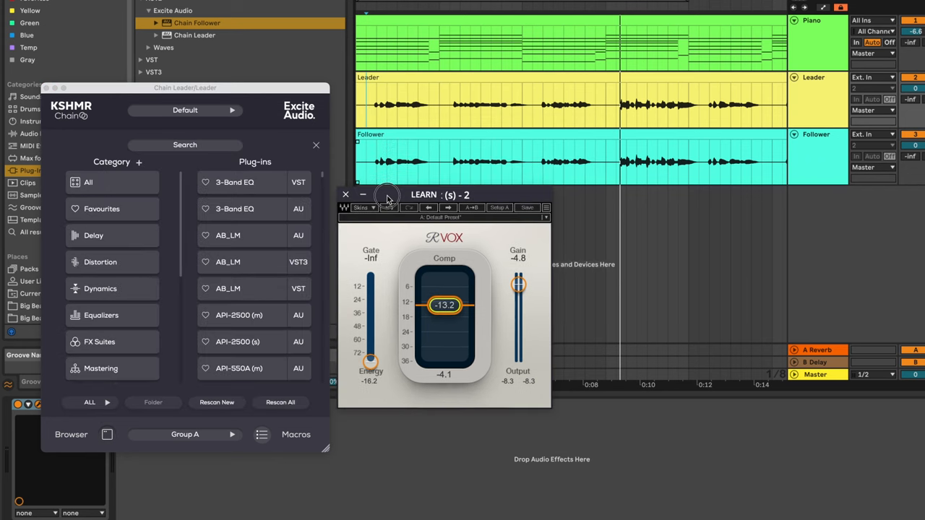
pyautogui.write('auto')
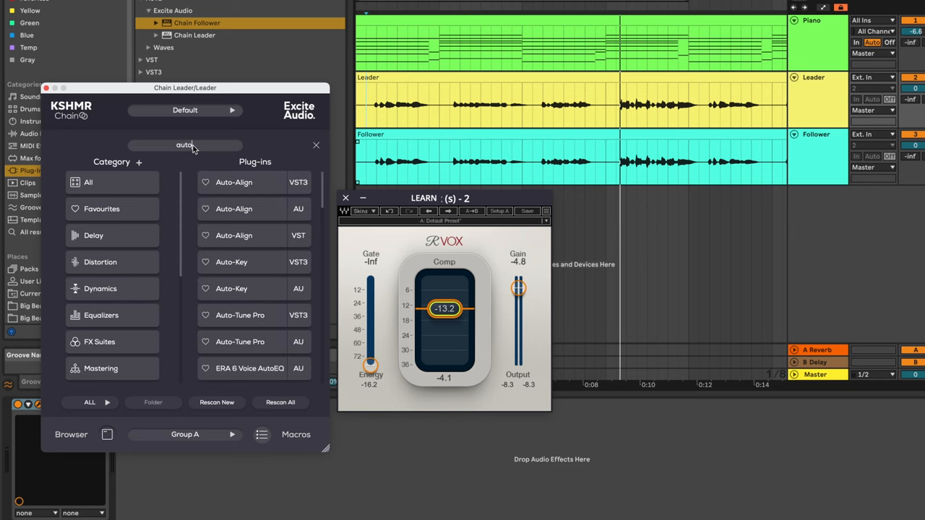
pyautogui.moveTo(253, 262)
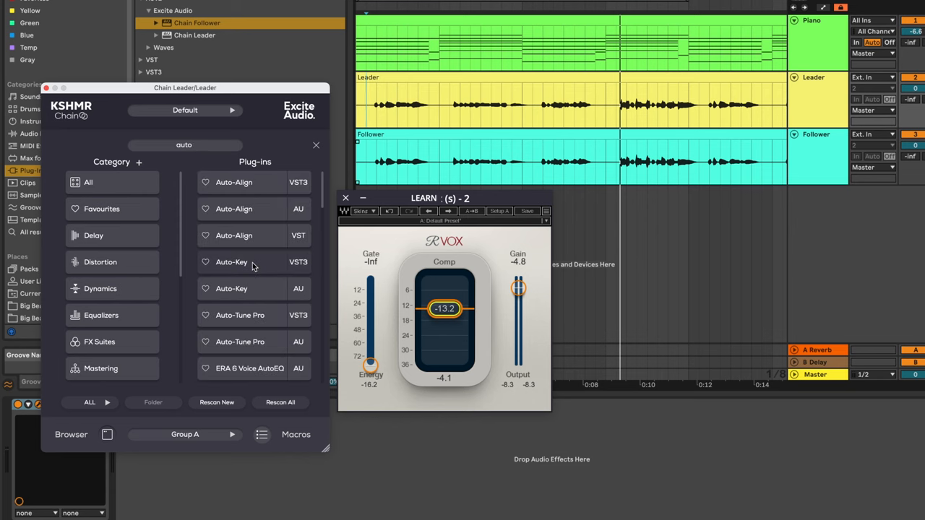
pyautogui.moveTo(254, 315)
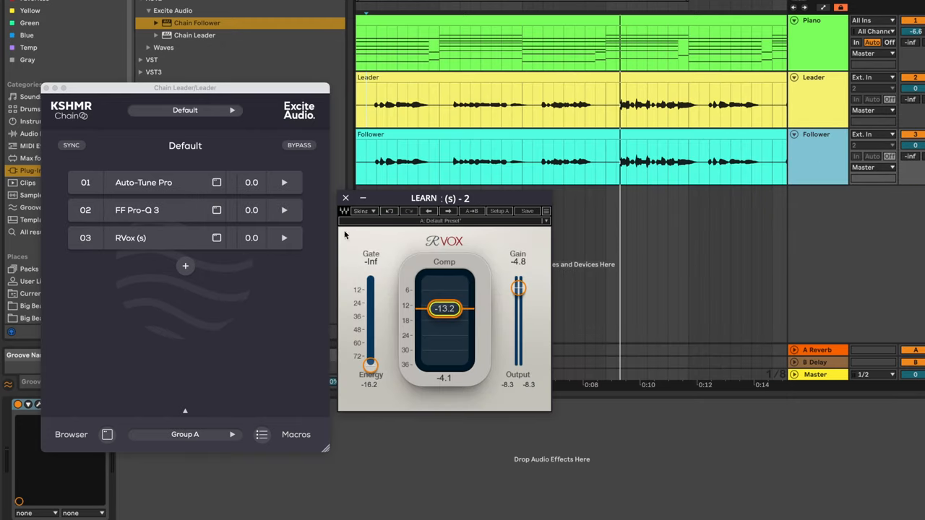
pyautogui.moveTo(185, 88); pyautogui.dragTo(234, 75)
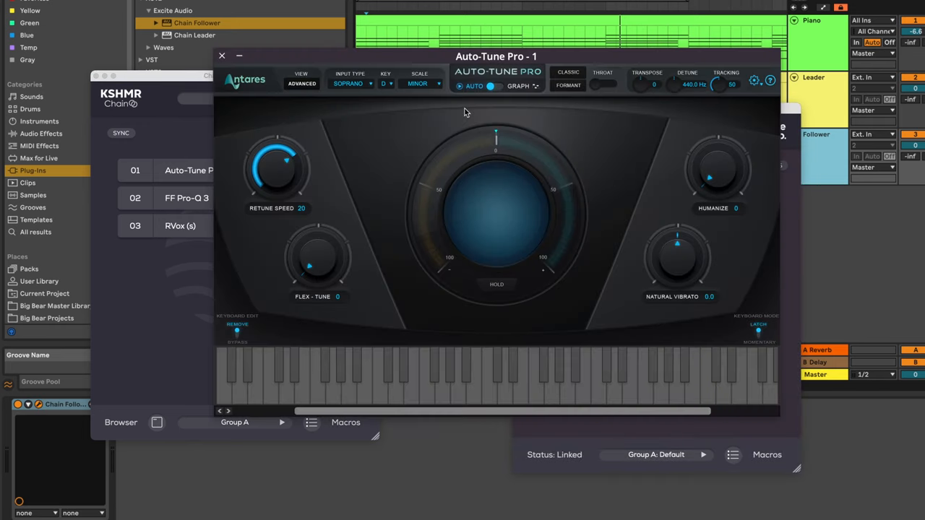
# - Reveal the follower's Auto-Tune Pro, then raise the leader's Retune Speed from 20 to 41
pyautogui.moveTo(496, 57); pyautogui.dragTo(654, 101)
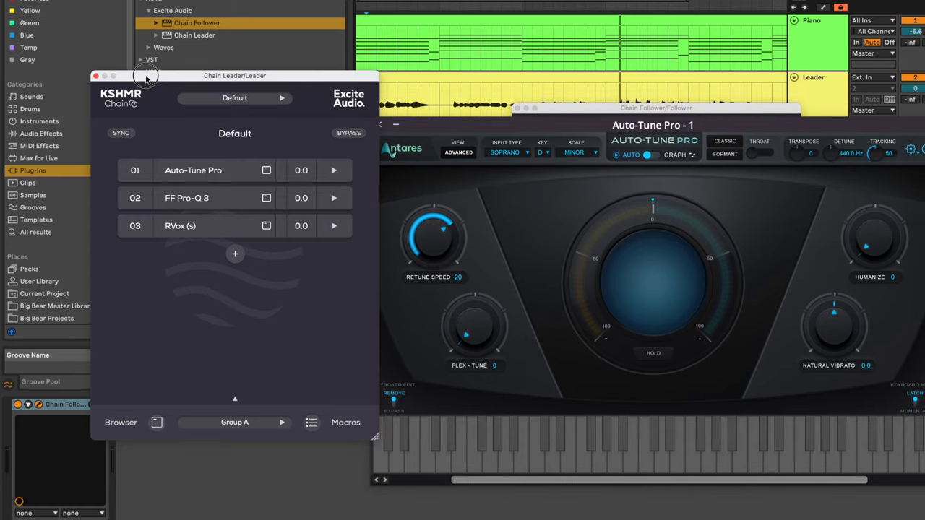
pyautogui.moveTo(234, 75); pyautogui.dragTo(239, 156)
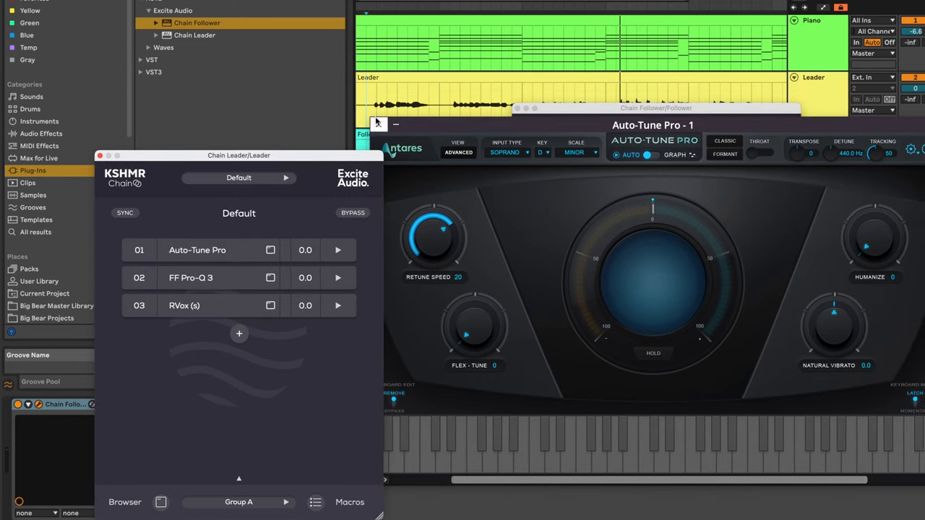
pyautogui.click(338, 305)
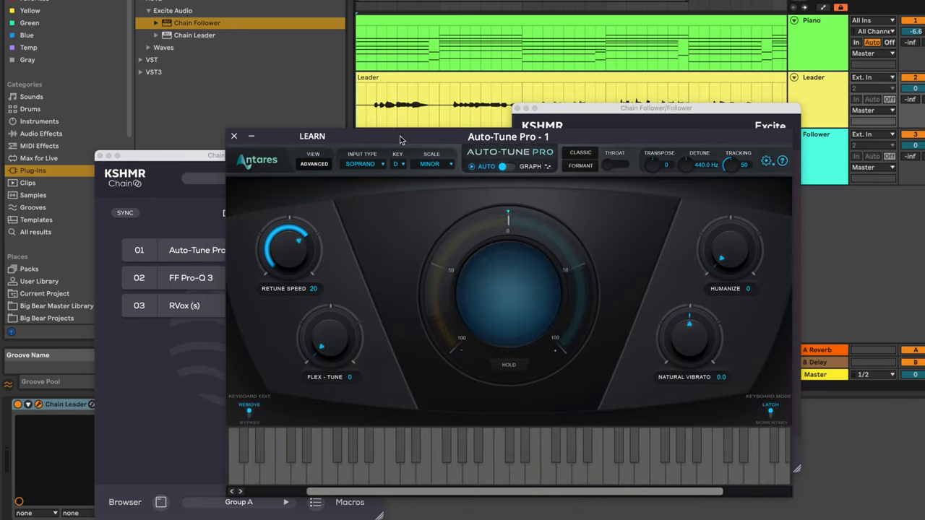
pyautogui.moveTo(289, 246); pyautogui.dragTo(296, 206)
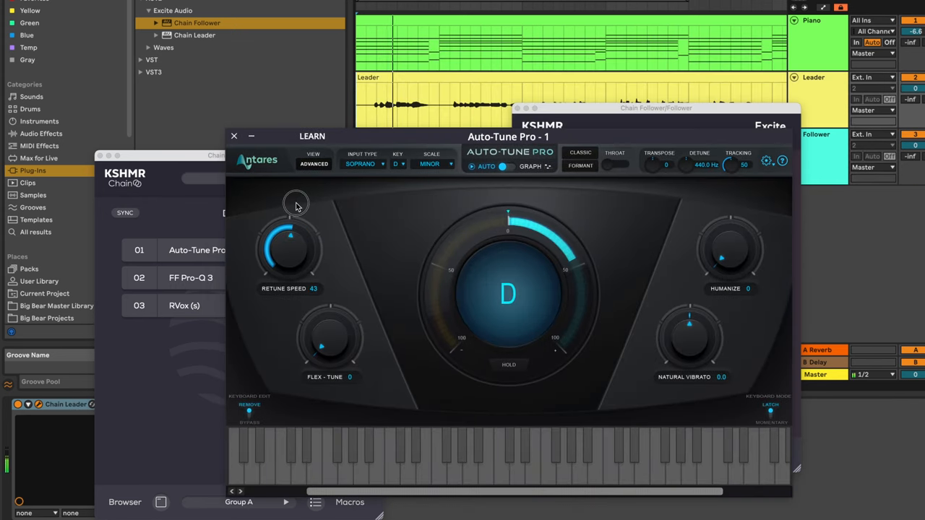